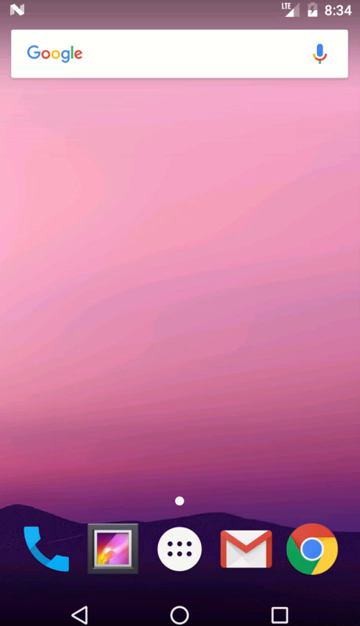
mouse_move(221, 566)
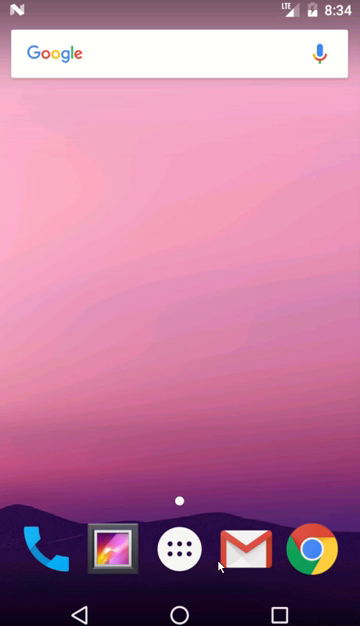
Step: Launch Facebook Lite from the home screen to its empty news feed
click(180, 550)
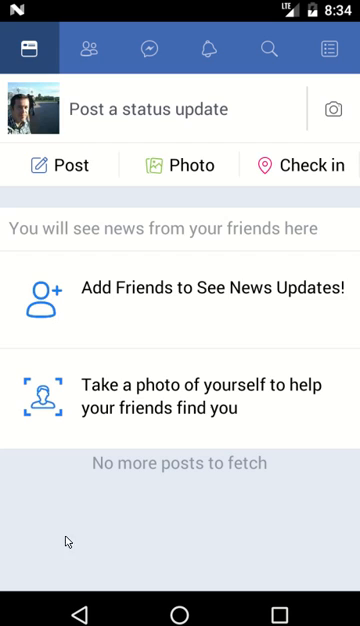
Step: Log out of Facebook Lite from the bottom of the menu and confirm
click(331, 48)
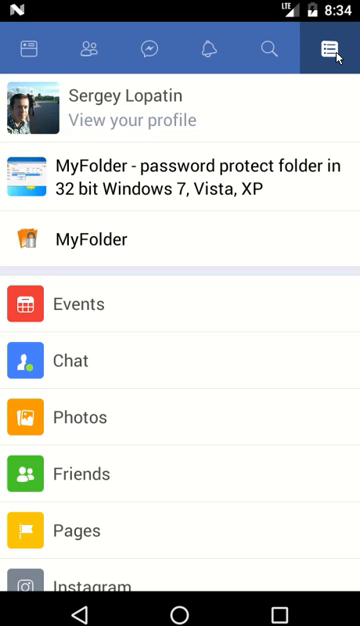
mouse_move(338, 90)
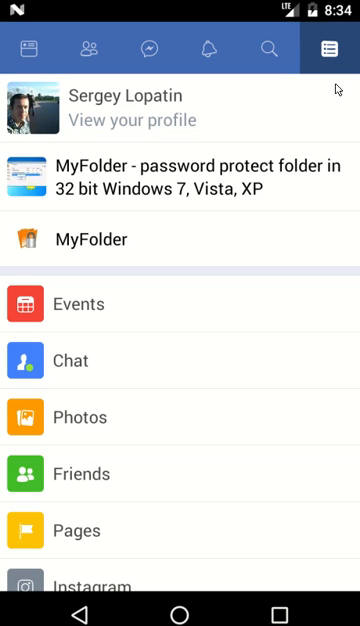
scroll(down, 3)
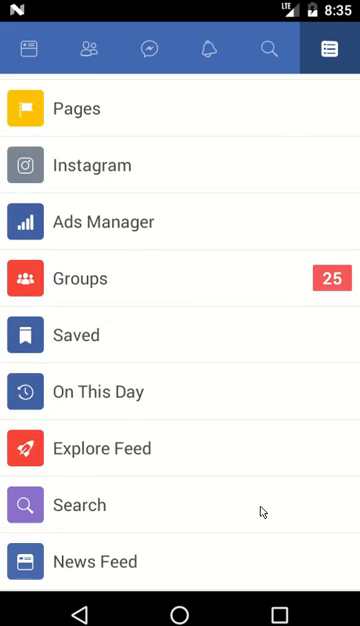
scroll(down, 3)
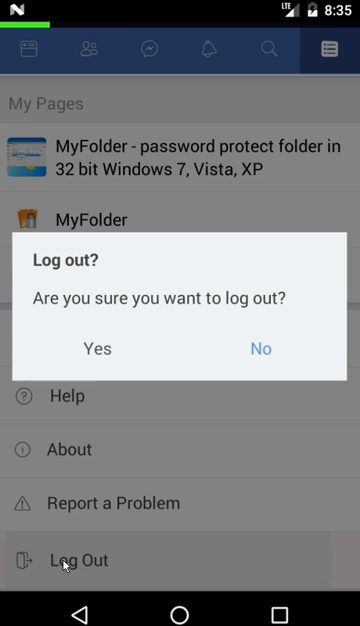
click(97, 348)
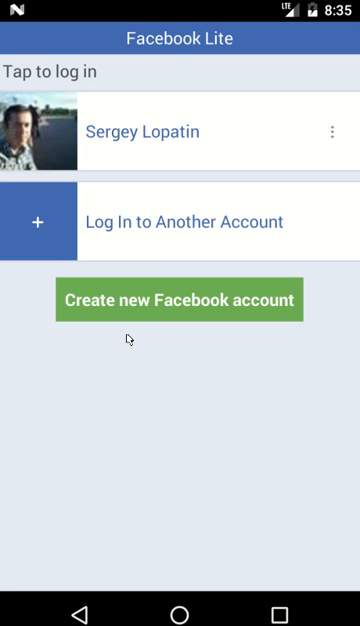
mouse_move(183, 150)
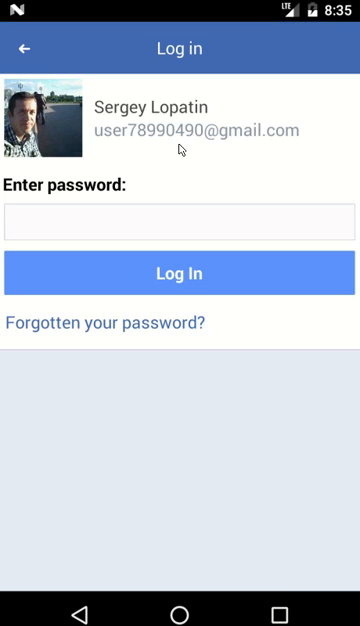
mouse_move(141, 337)
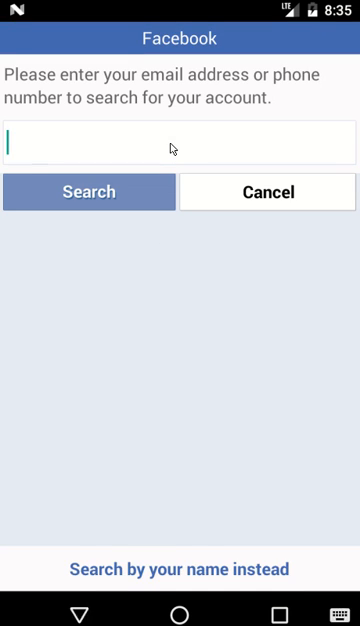
click(180, 137)
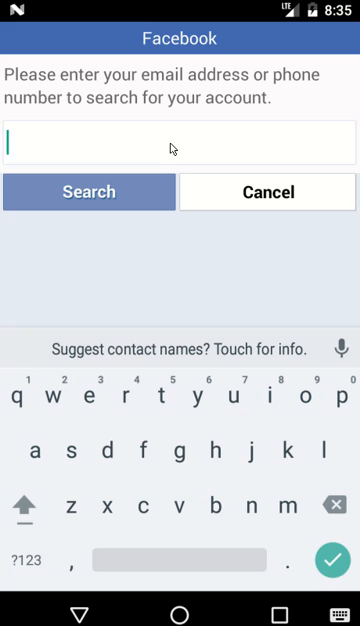
mouse_move(170, 148)
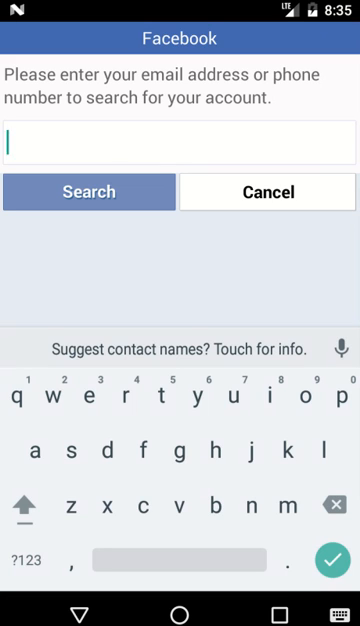
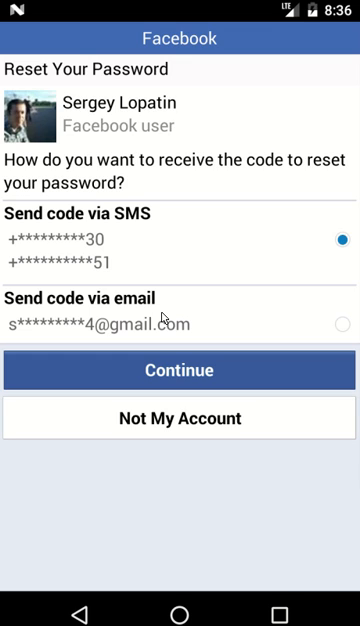
mouse_move(282, 311)
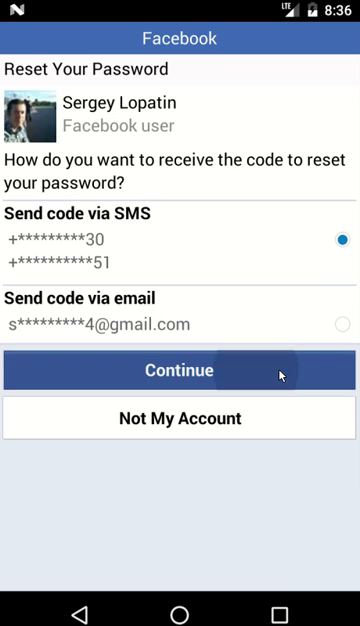
click(180, 371)
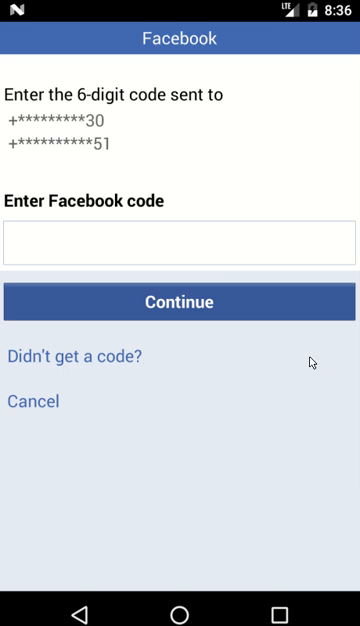
click(180, 243)
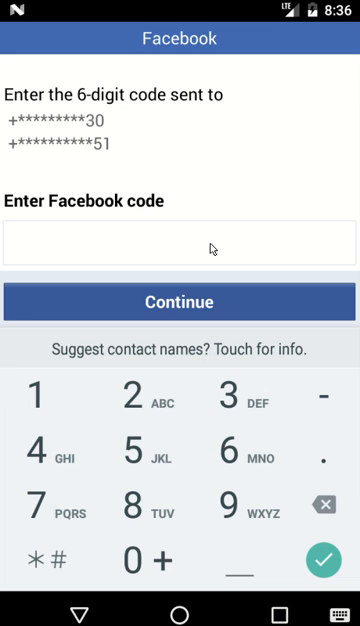
click(180, 249)
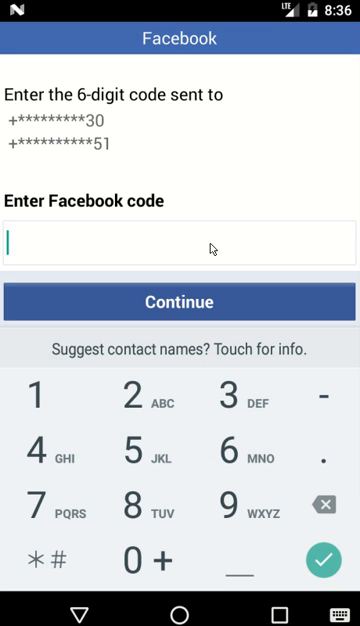
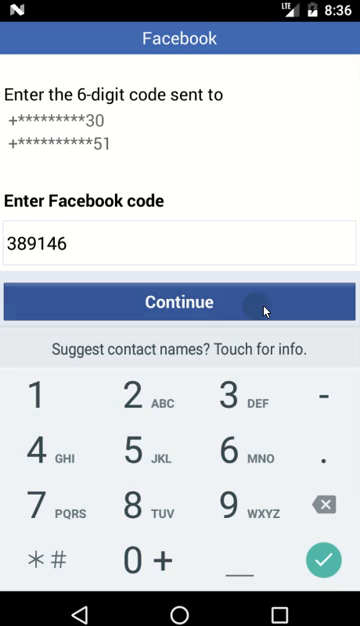
click(180, 302)
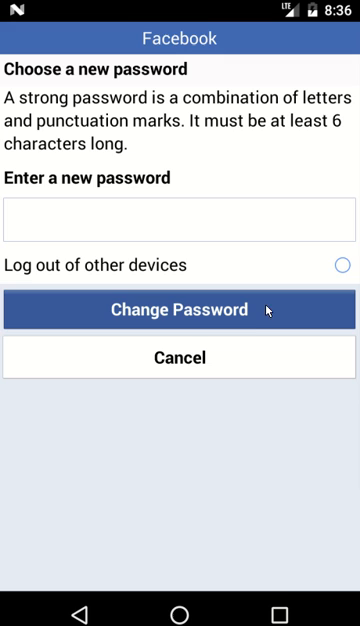
click(180, 219)
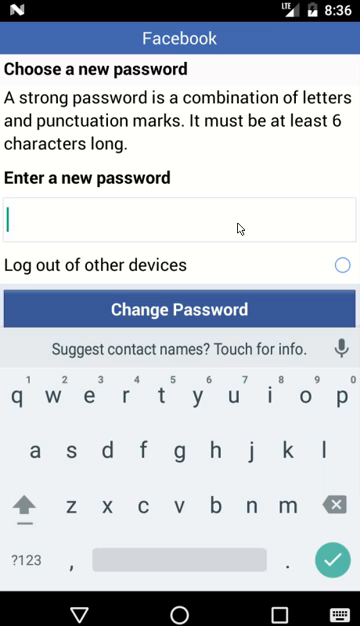
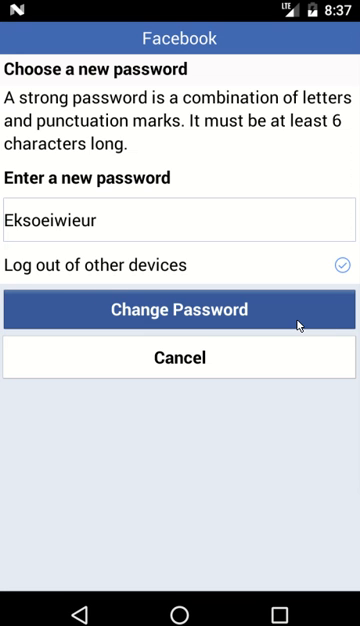
click(180, 309)
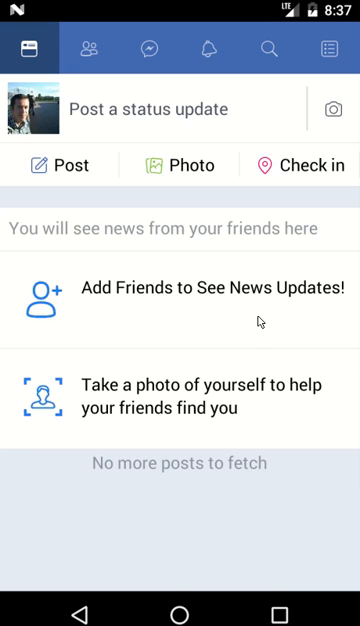
Step: Log out again from the bottom of the menu to reach the saved account's password login
click(327, 48)
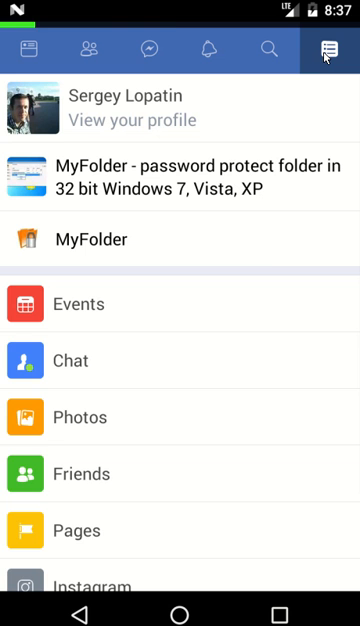
scroll(down, 3)
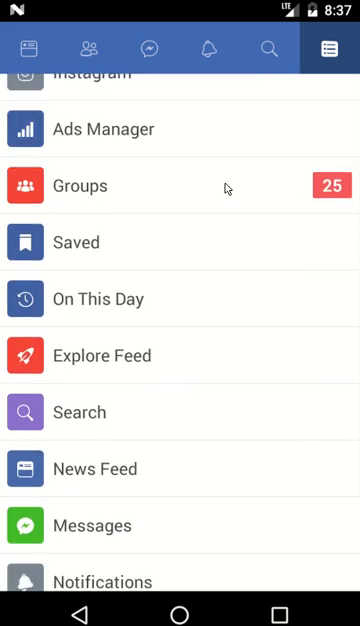
scroll(down, 3)
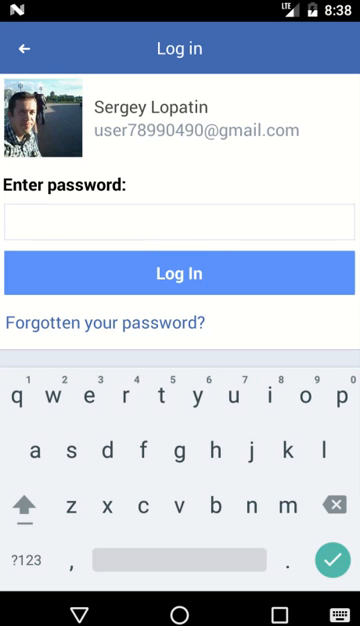
Step: Enter the new password and log in to the news feed
text(password)
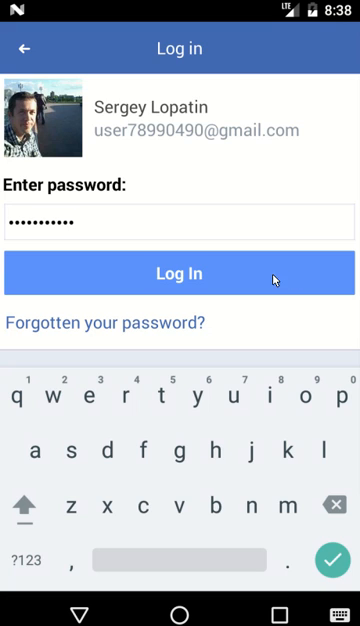
click(331, 557)
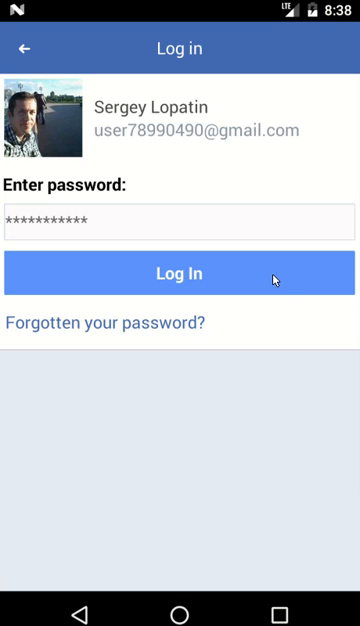
click(180, 274)
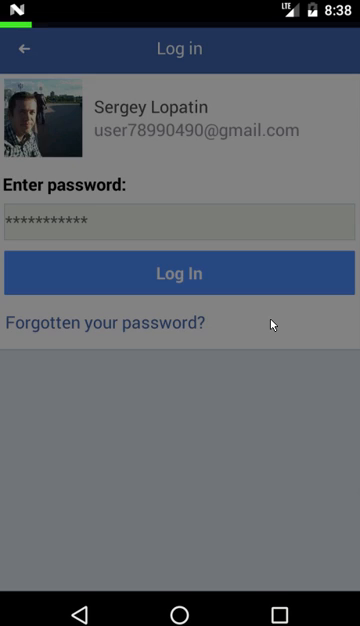
click(180, 273)
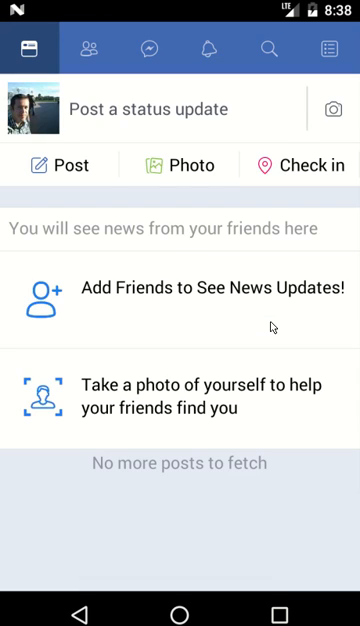